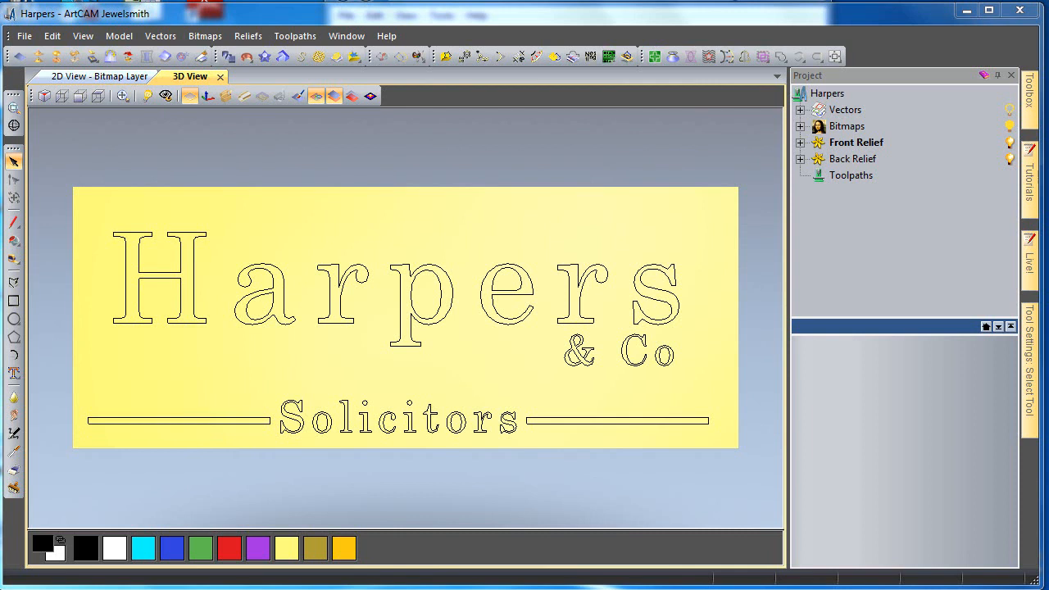
pyautogui.moveTo(72, 307)
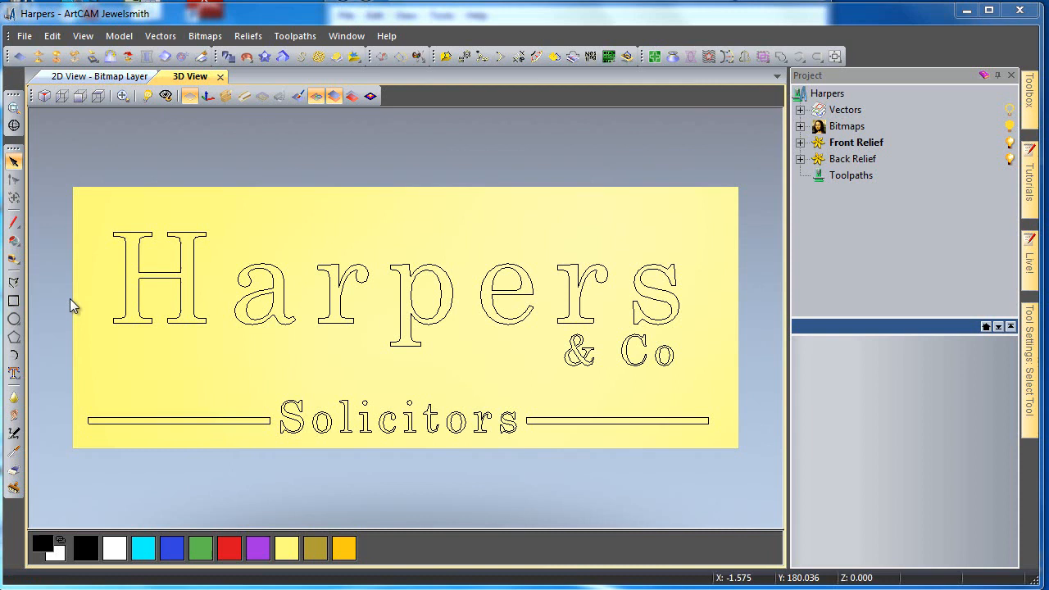
pyautogui.moveTo(69, 281)
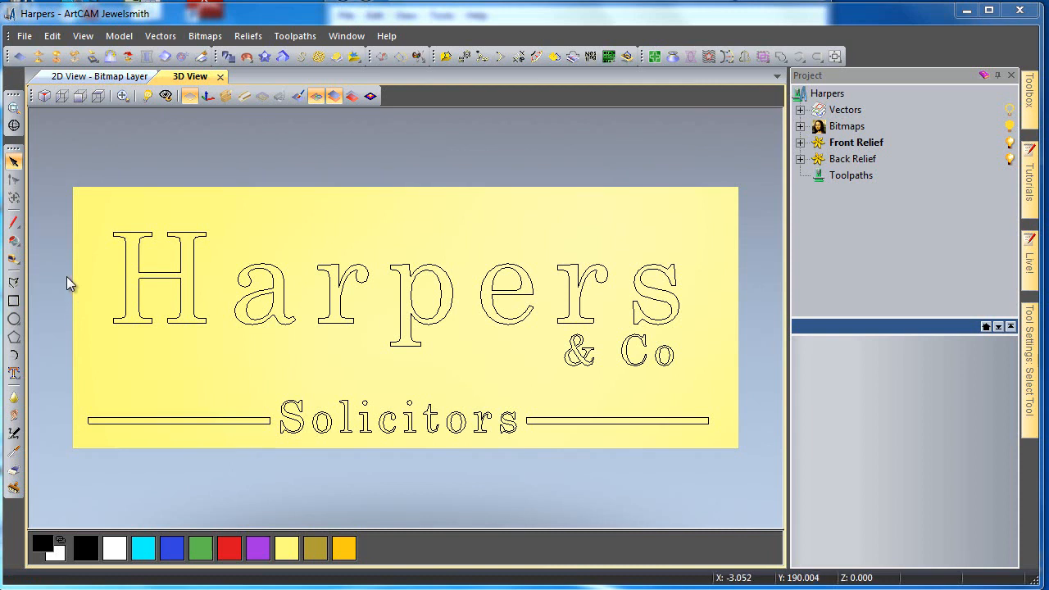
pyautogui.moveTo(72, 258)
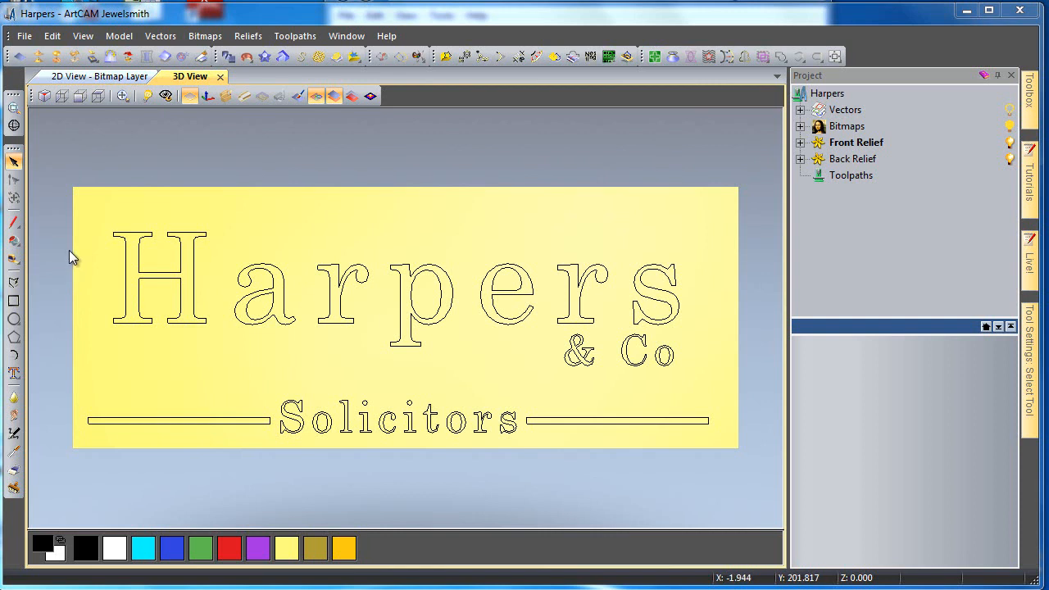
pyautogui.moveTo(79, 252)
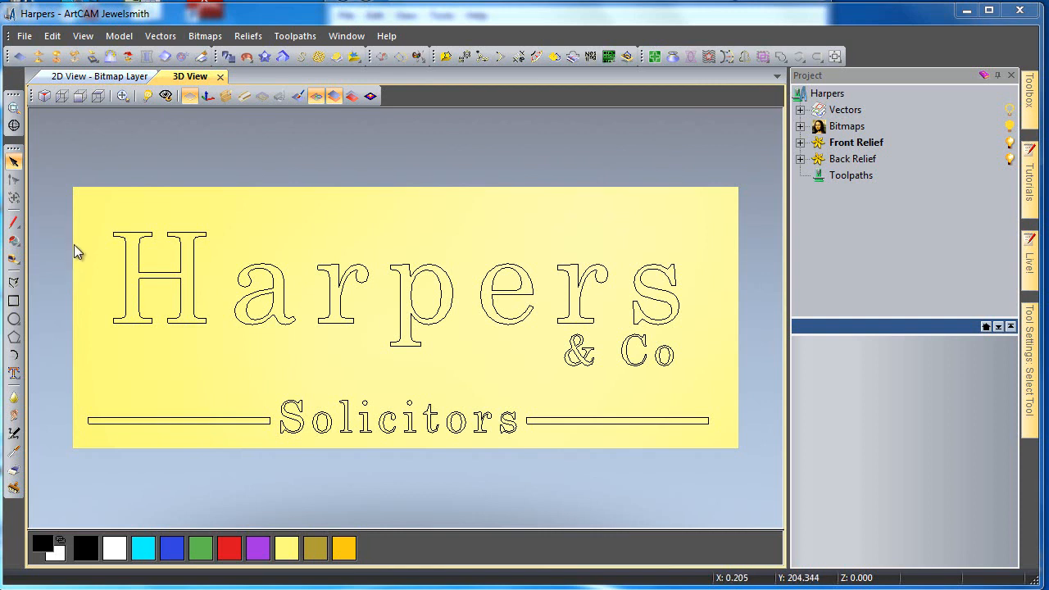
pyautogui.moveTo(173, 239)
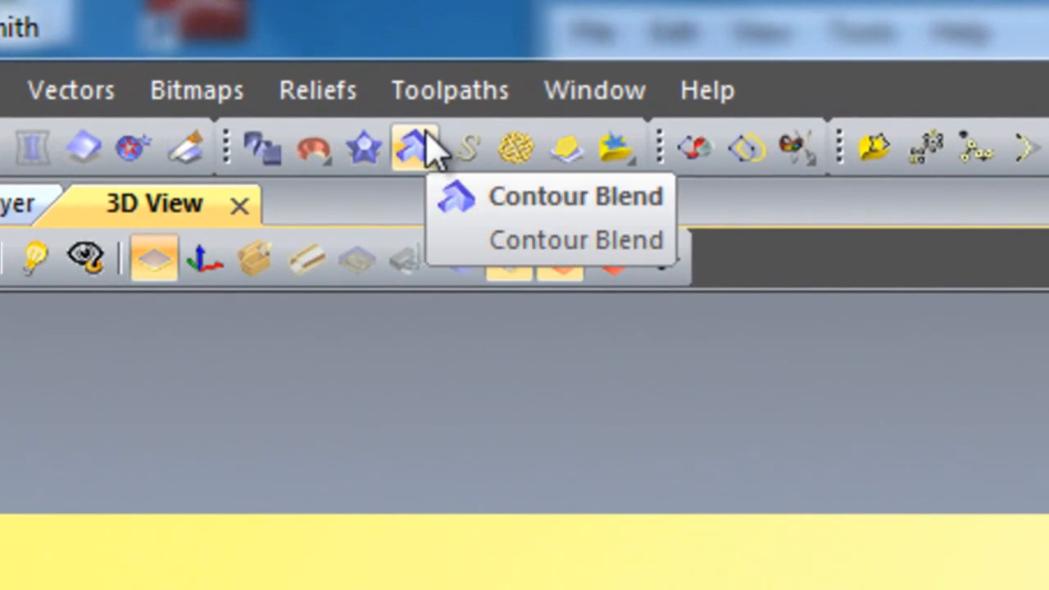
# Build a Contour Blend relief from the sign lettering with a linear 45-degree profile in Add mode.
pyautogui.click(413, 147)
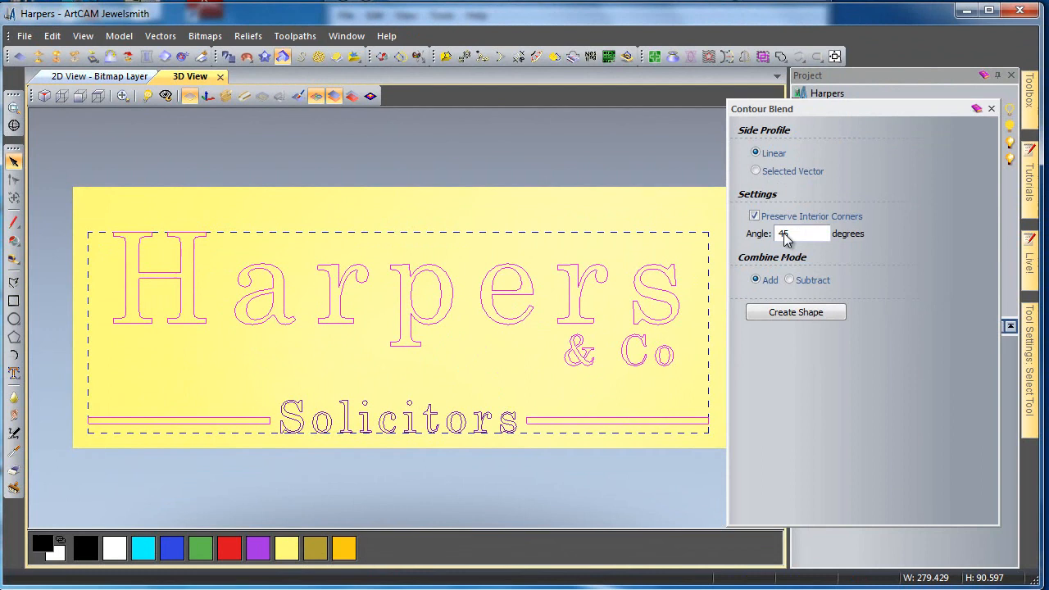
pyautogui.click(795, 311)
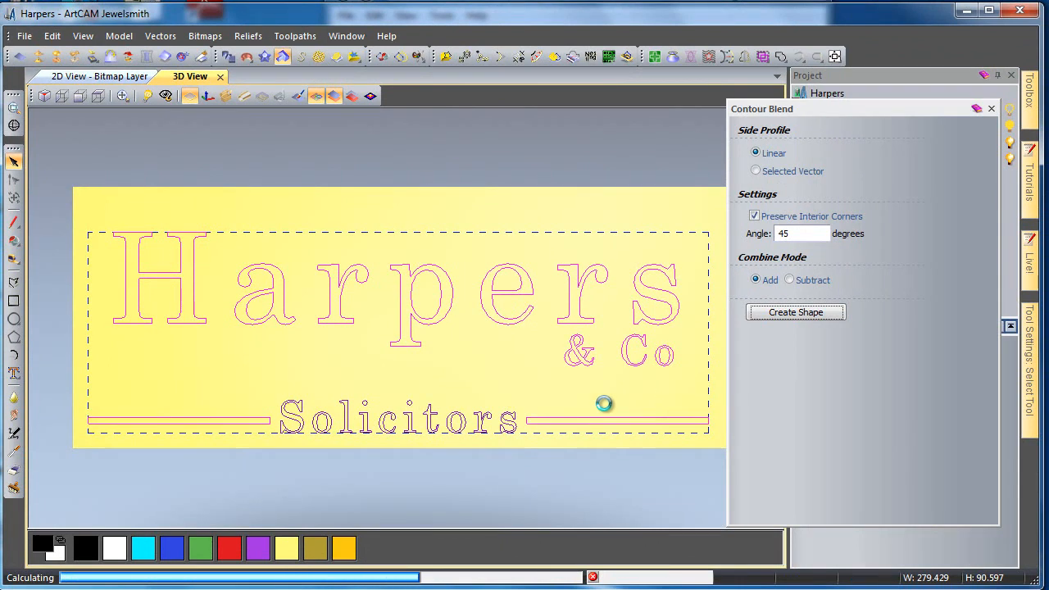
pyautogui.click(793, 311)
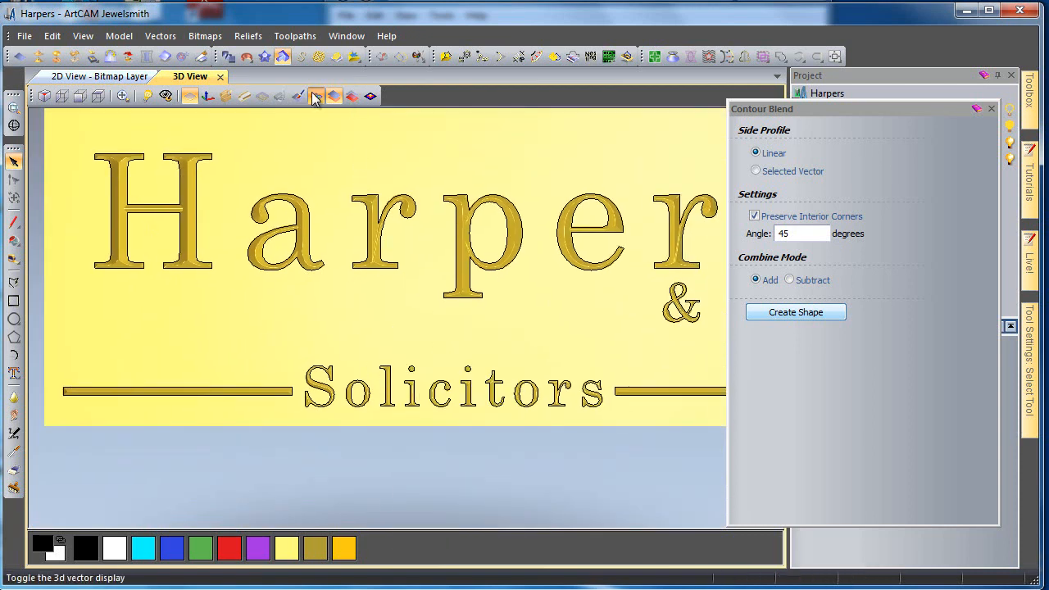
# Hide the 3D vector outlines so the raised lettering relief shows cleanly.
pyautogui.click(314, 95)
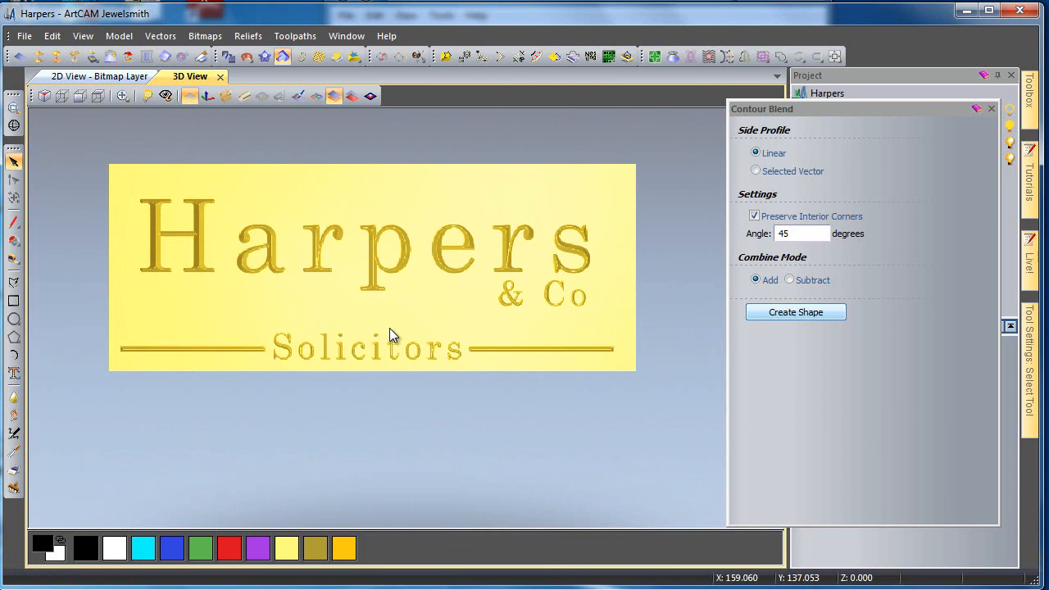
pyautogui.moveTo(672, 265)
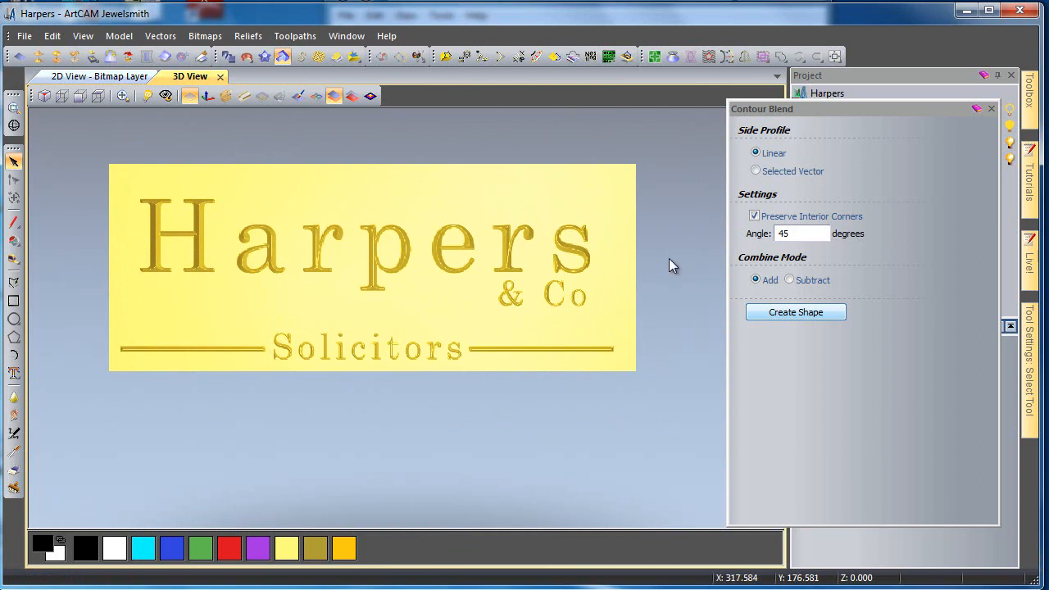